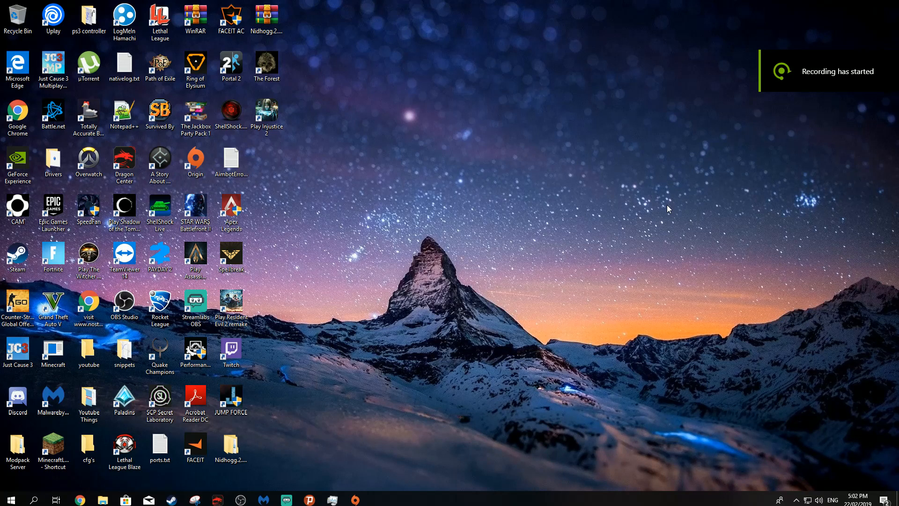
pyautogui.moveTo(438, 242)
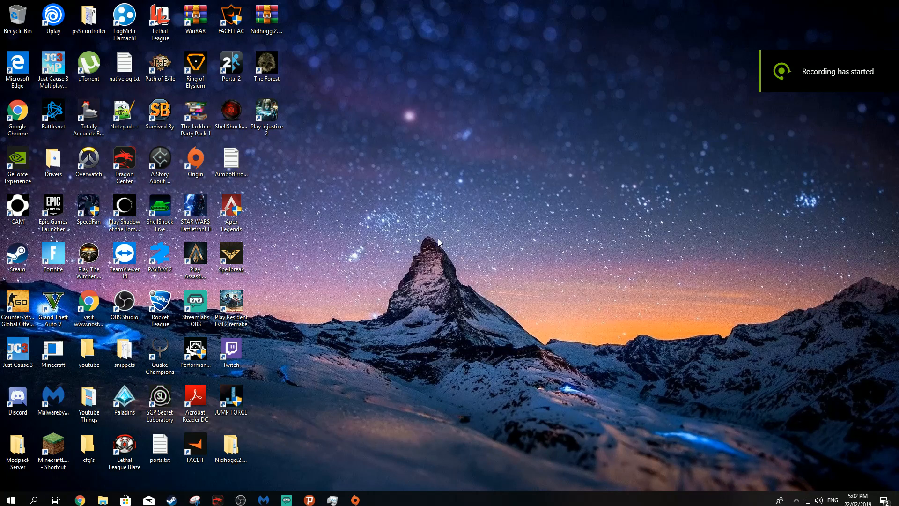
pyautogui.moveTo(384, 297)
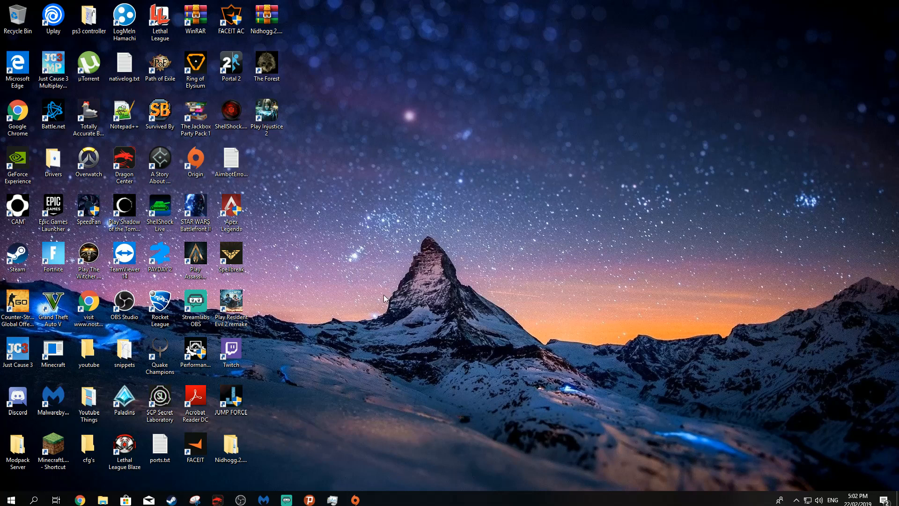
pyautogui.moveTo(284, 308)
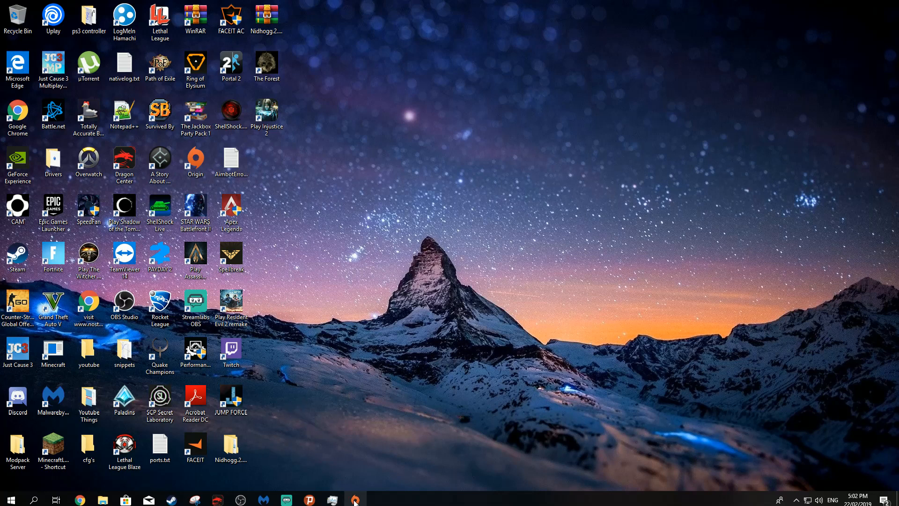
# Launch Origin from the taskbar, view My Game Library, and refresh the desktop.
pyautogui.click(355, 500)
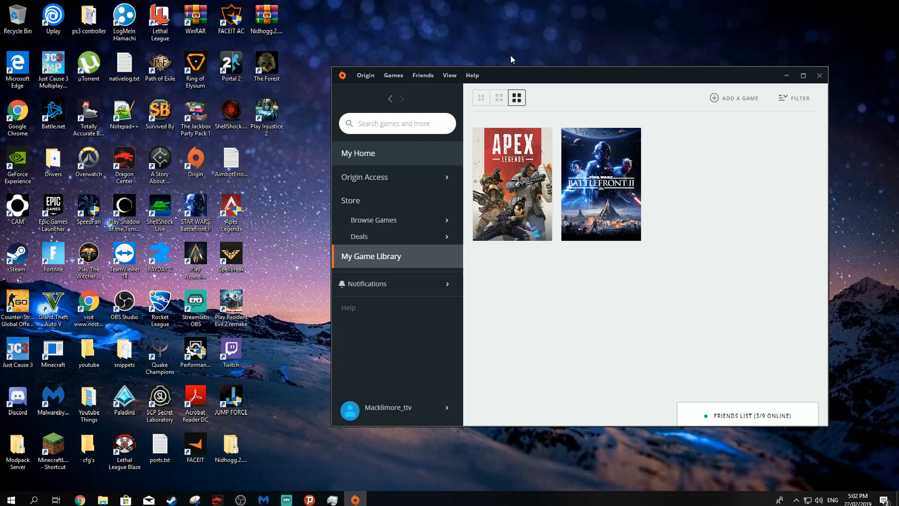
pyautogui.moveTo(512, 172)
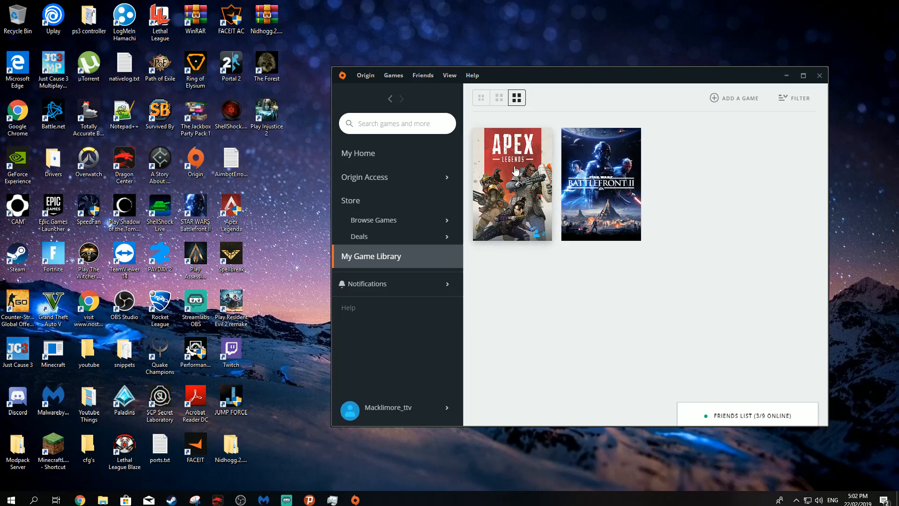
pyautogui.moveTo(513, 156)
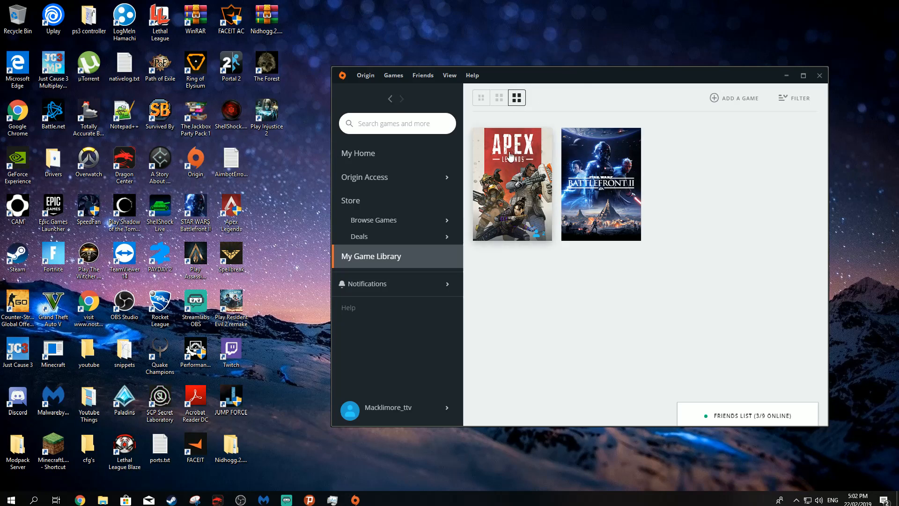
pyautogui.moveTo(501, 175)
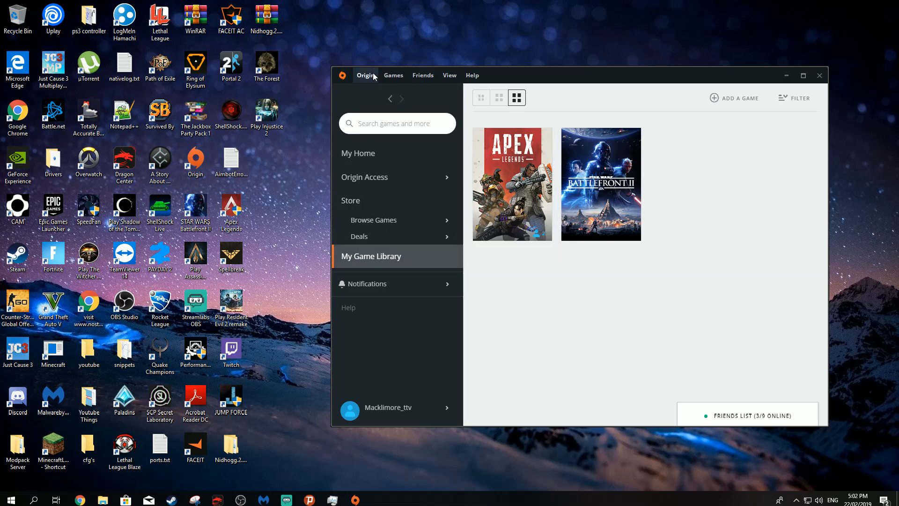
pyautogui.click(365, 75)
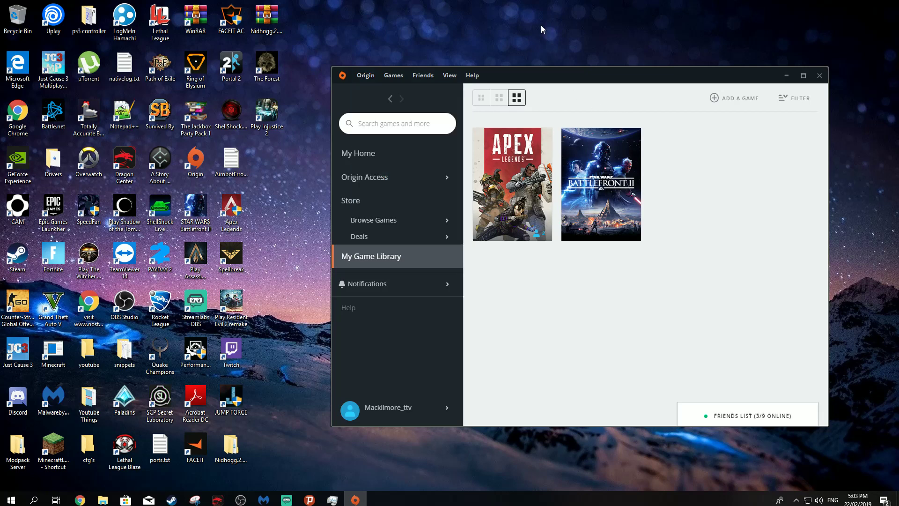
pyautogui.moveTo(564, 62)
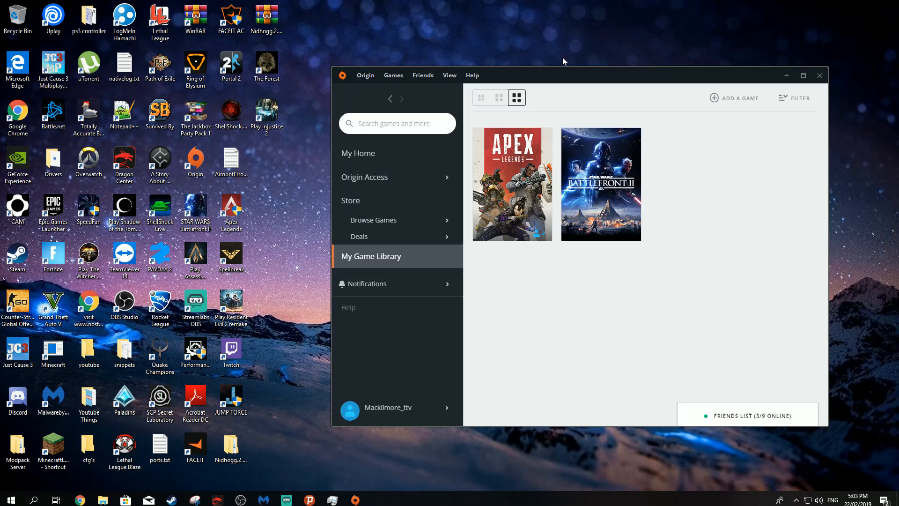
pyautogui.moveTo(622, 79)
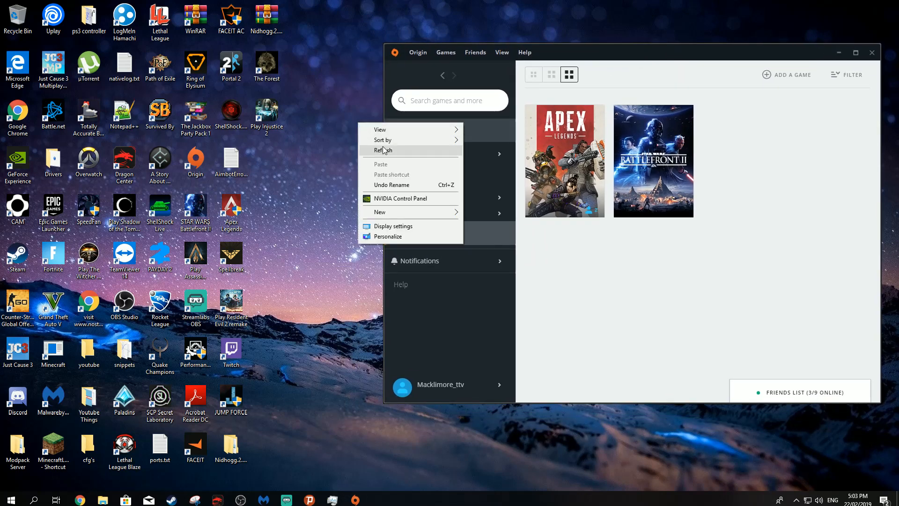
pyautogui.click(230, 210)
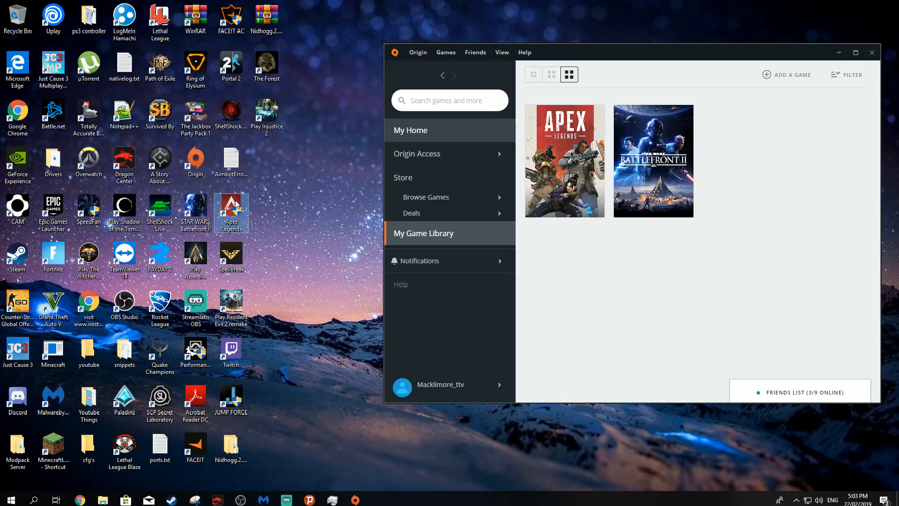
# Bring up the Apex Legends shortcut's options and dismiss them without choosing.
pyautogui.rightClick(232, 209)
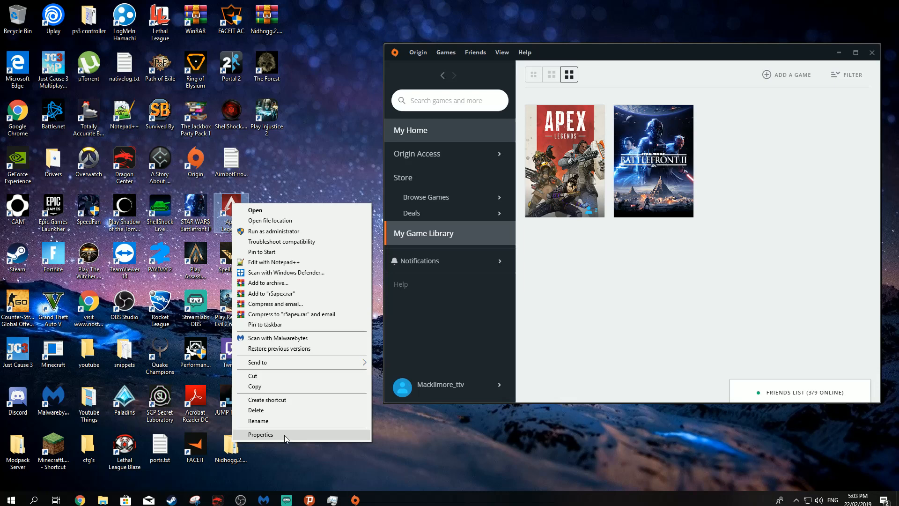
pyautogui.moveTo(343, 195)
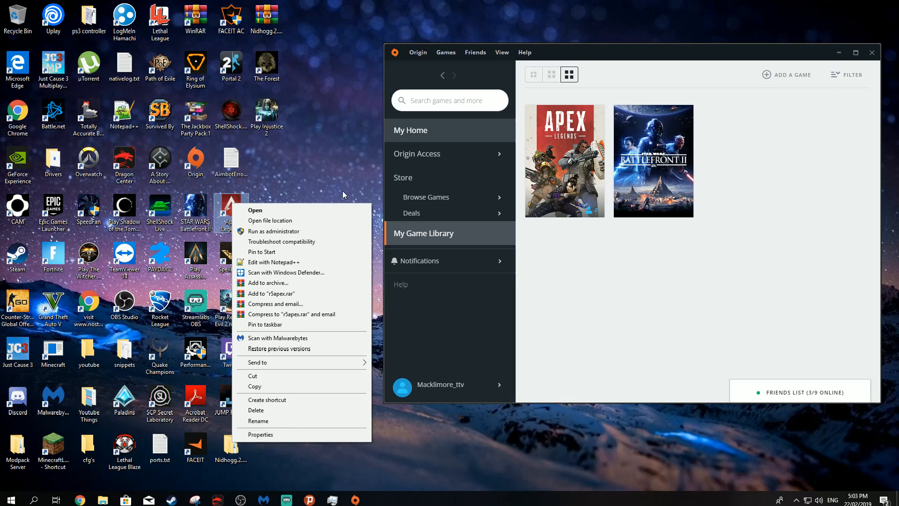
pyautogui.click(322, 190)
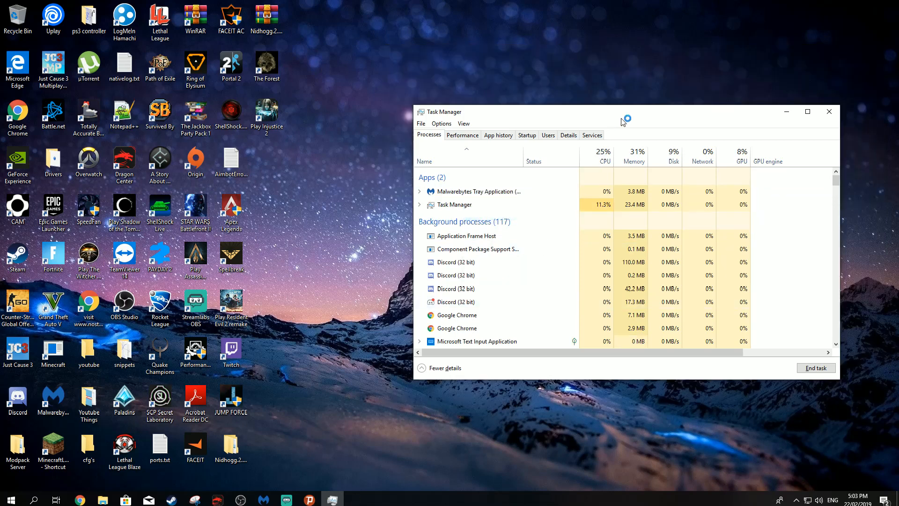
# Relaunch the Origin client and bring up the Apex Legends shortcut's options.
pyautogui.rightClick(195, 159)
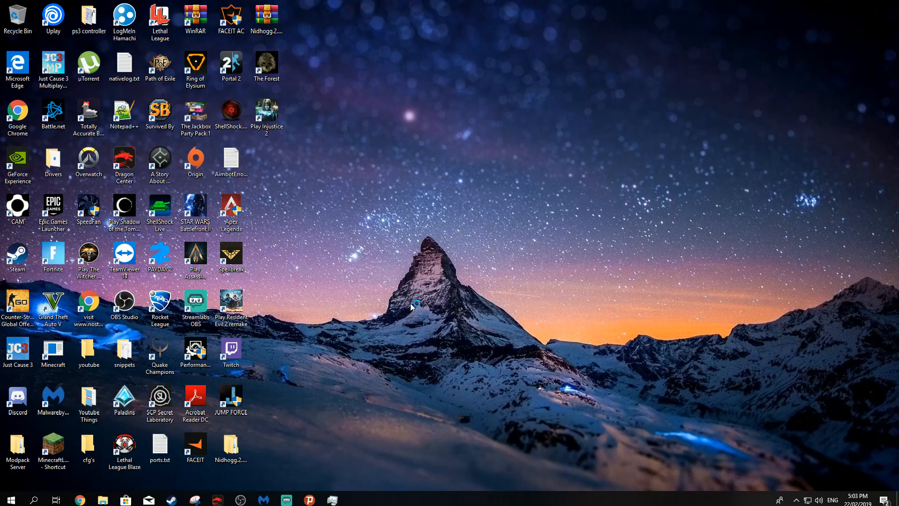
pyautogui.doubleClick(195, 162)
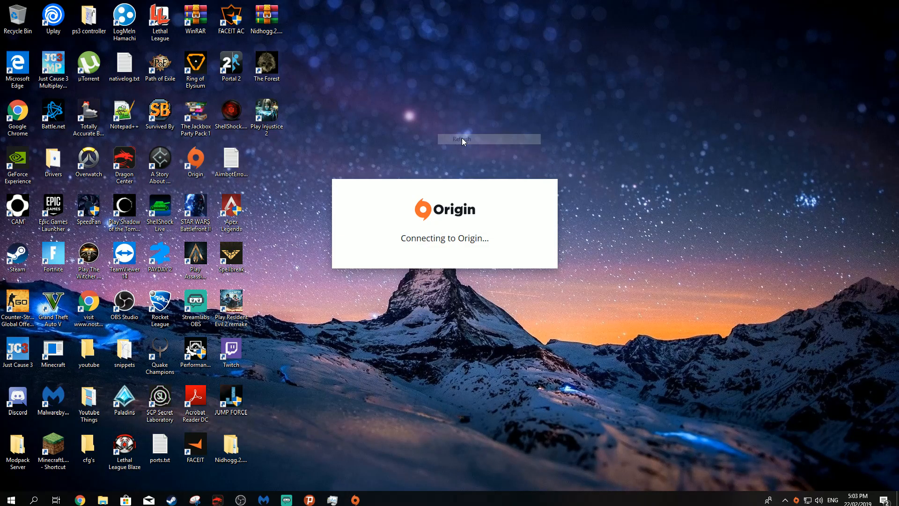
pyautogui.moveTo(385, 165)
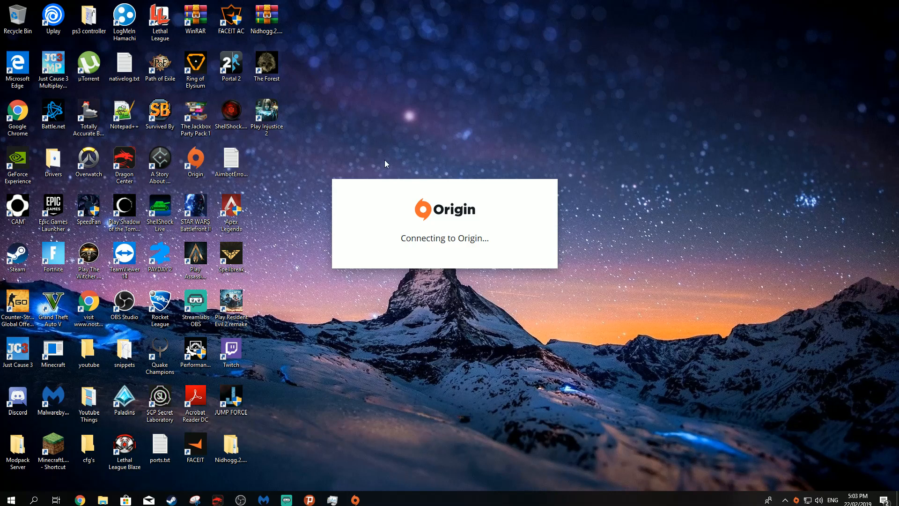
pyautogui.rightClick(230, 213)
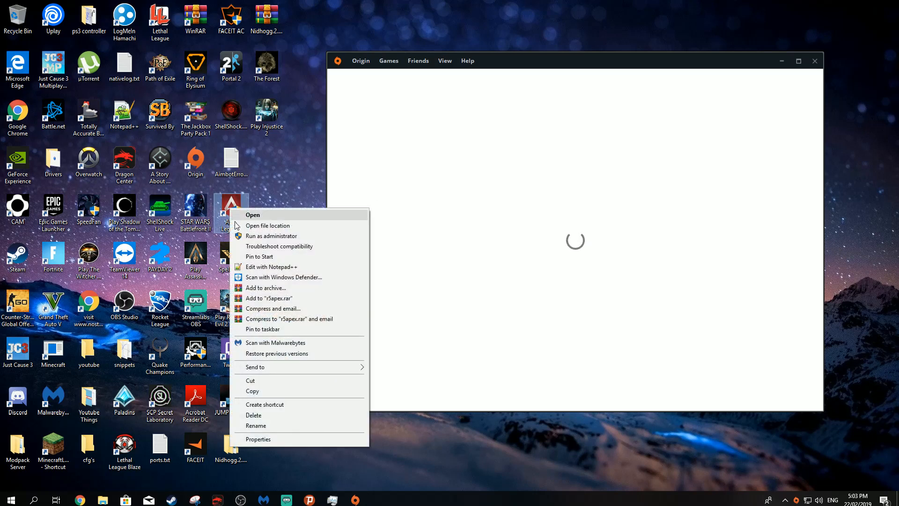
# View the Apex Legends shortcut's target path and browse to the 1TB Storage (D:) drive.
pyautogui.click(258, 438)
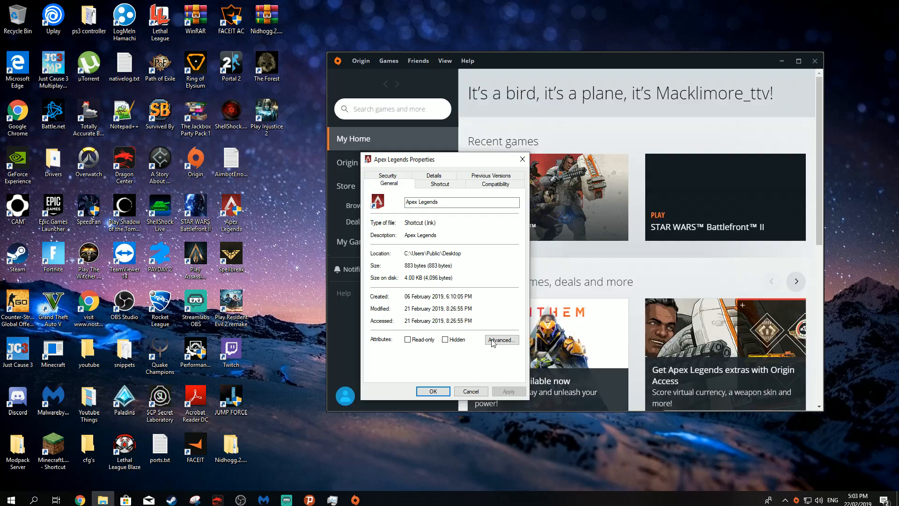
pyautogui.click(439, 184)
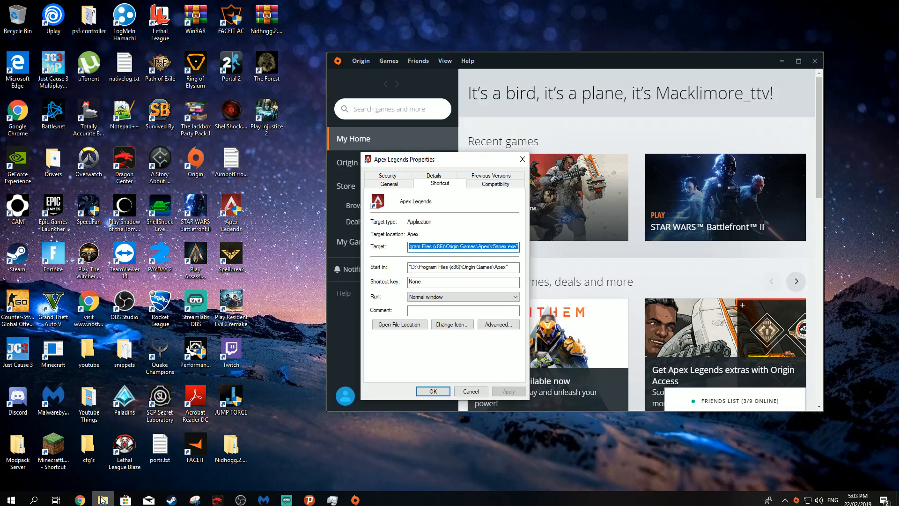
pyautogui.click(399, 325)
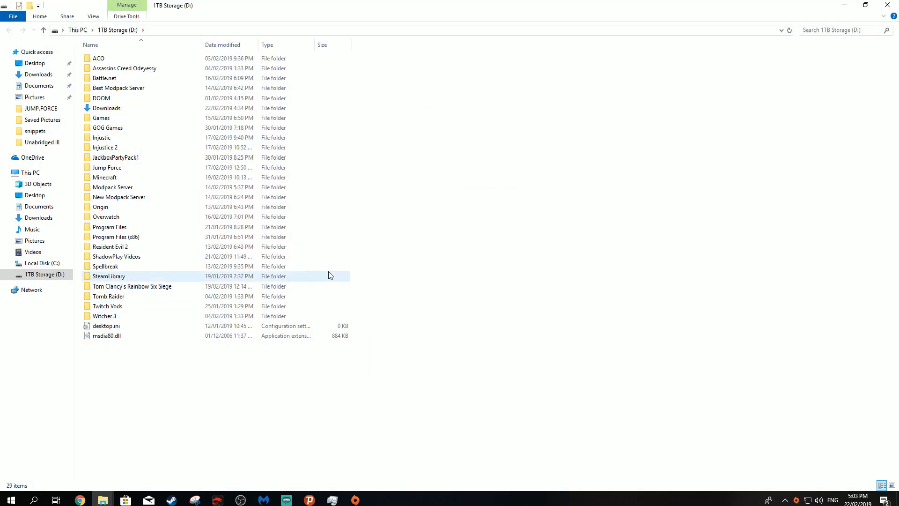
# Navigate into Program Files (x86)\Origin Games\Apex and bring up options for r5apex.exe.
pyautogui.doubleClick(116, 237)
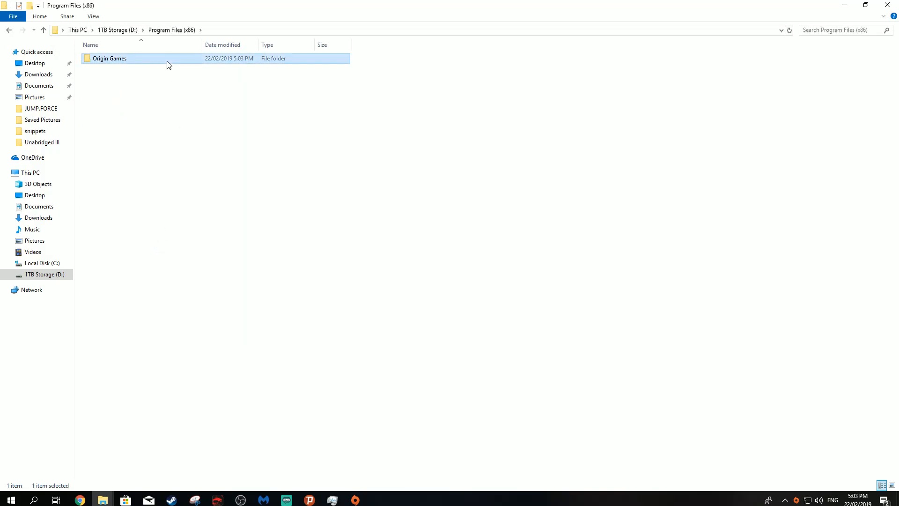
pyautogui.doubleClick(108, 59)
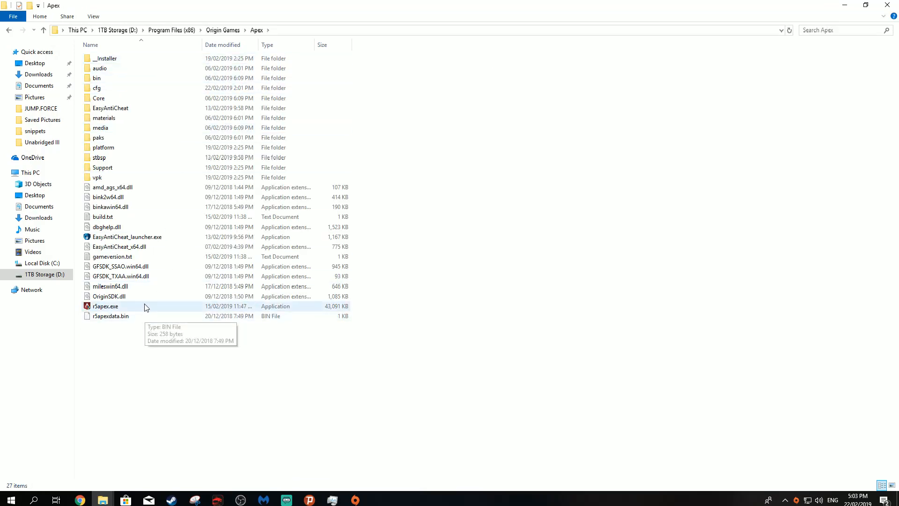
pyautogui.click(105, 305)
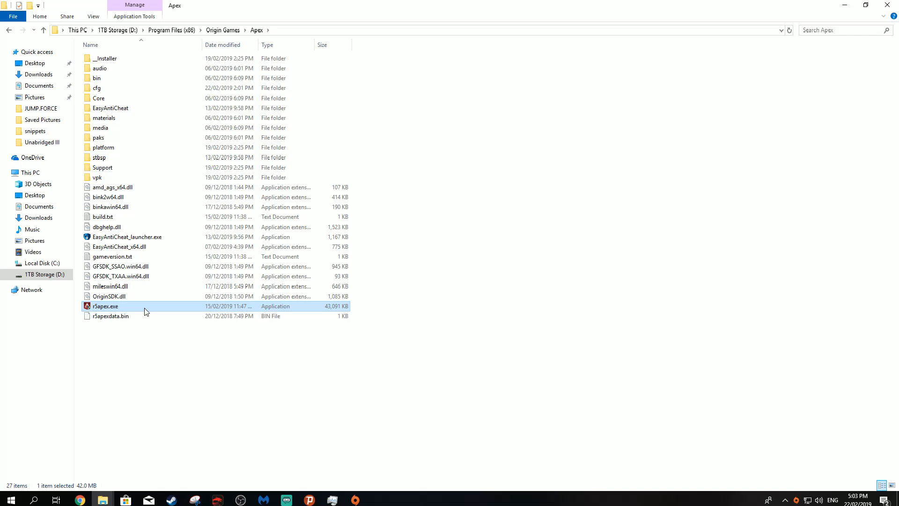
pyautogui.rightClick(105, 306)
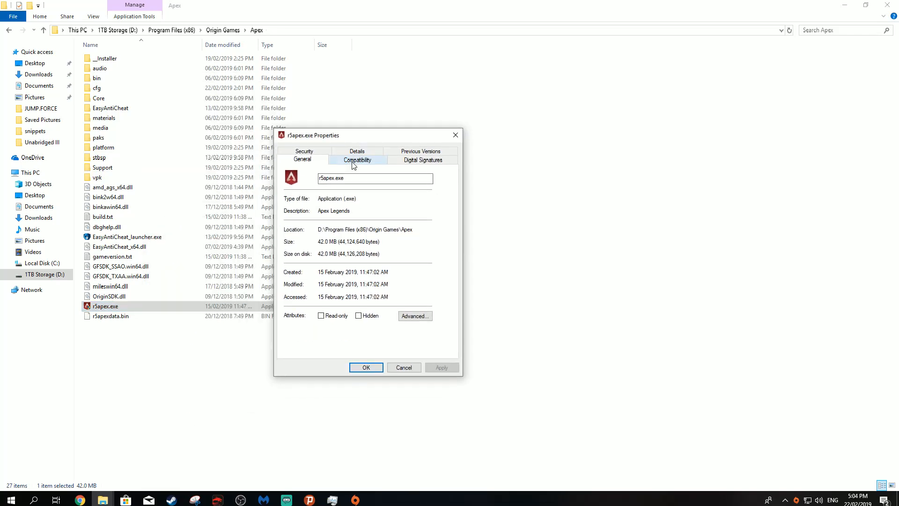
# Set r5apex.exe to Windows 7 compatibility mode and run as administrator.
pyautogui.click(357, 160)
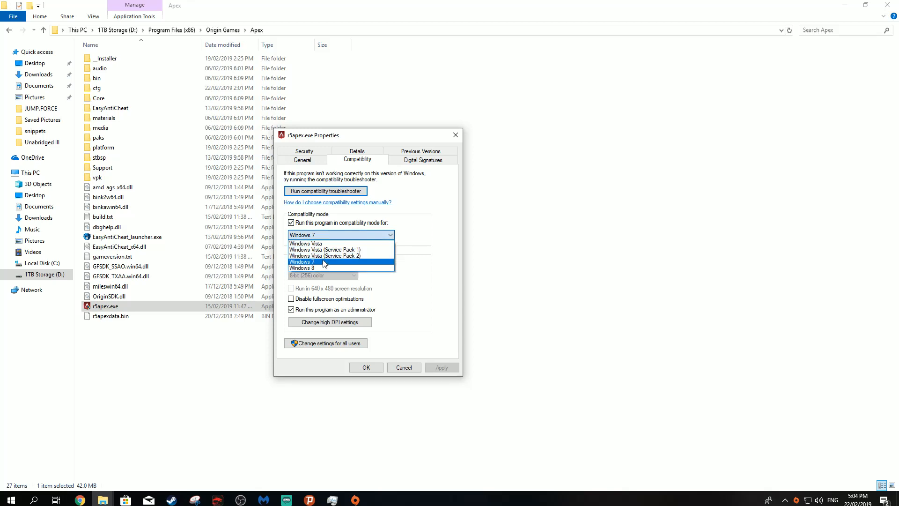
pyautogui.click(306, 263)
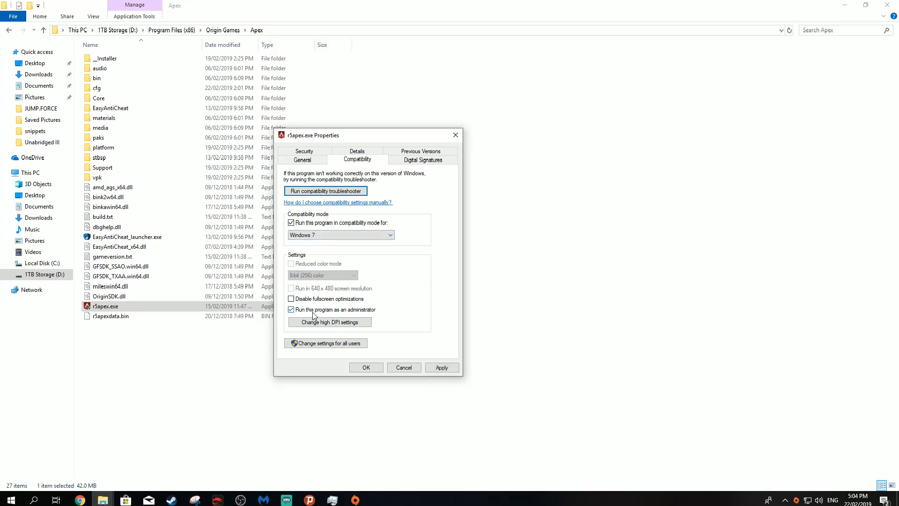
pyautogui.moveTo(360, 318)
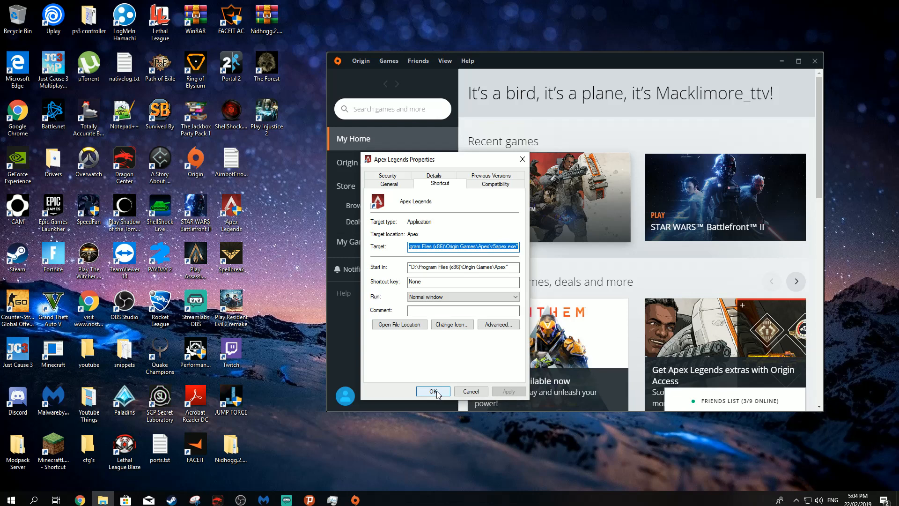
# Close the Apex Legends shortcut properties and show My Game Library in Origin.
pyautogui.click(433, 391)
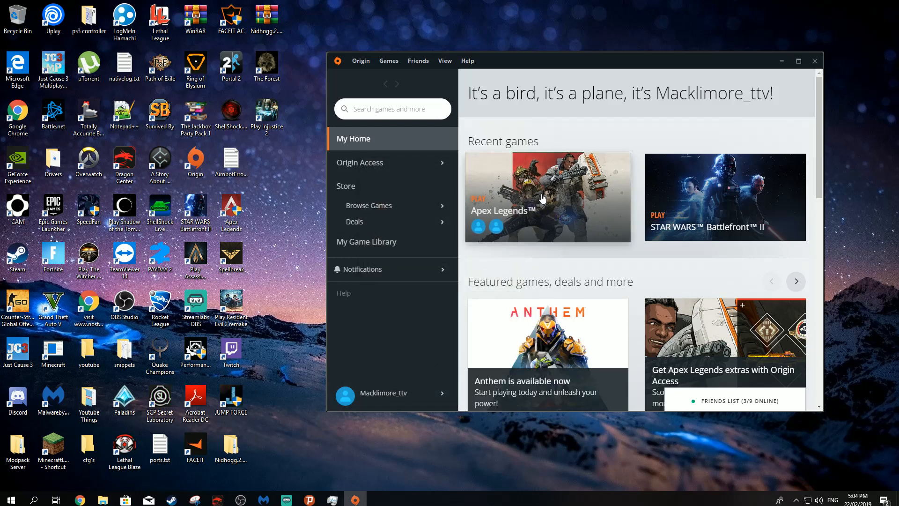
pyautogui.click(367, 241)
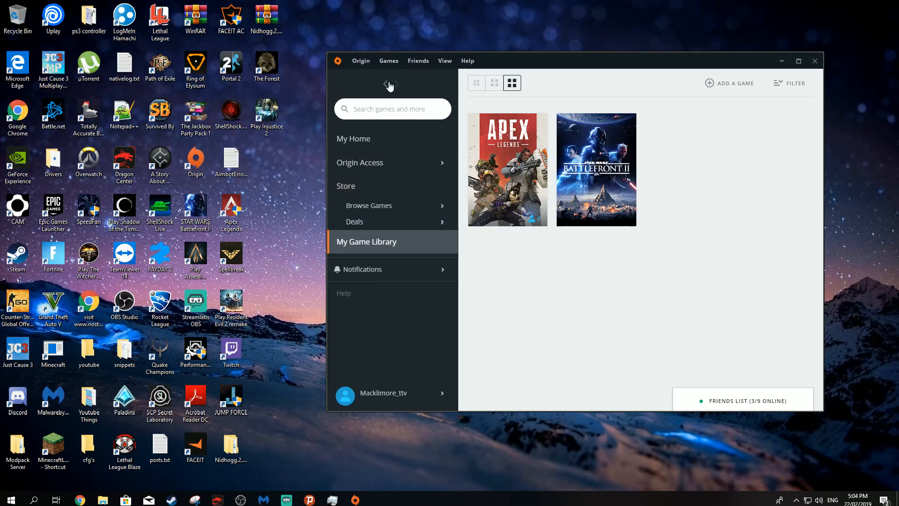
pyautogui.moveTo(313, 145)
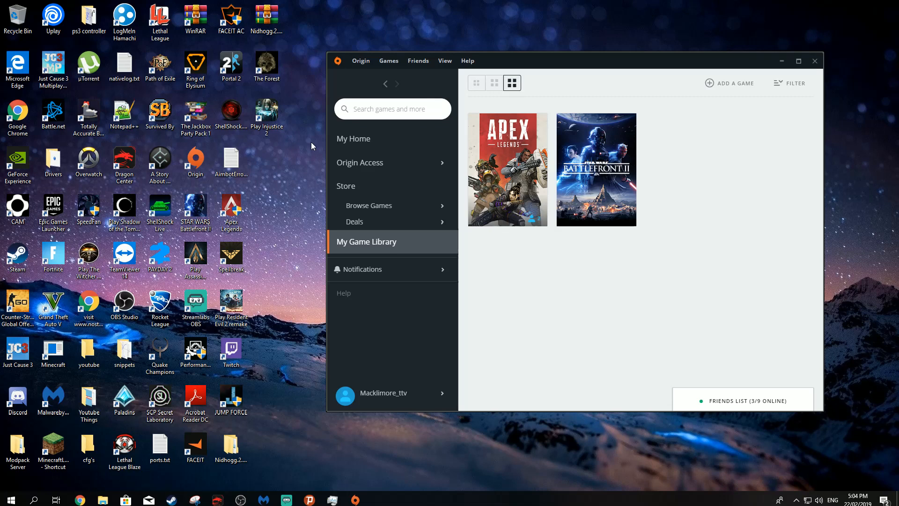
pyautogui.moveTo(591, 343)
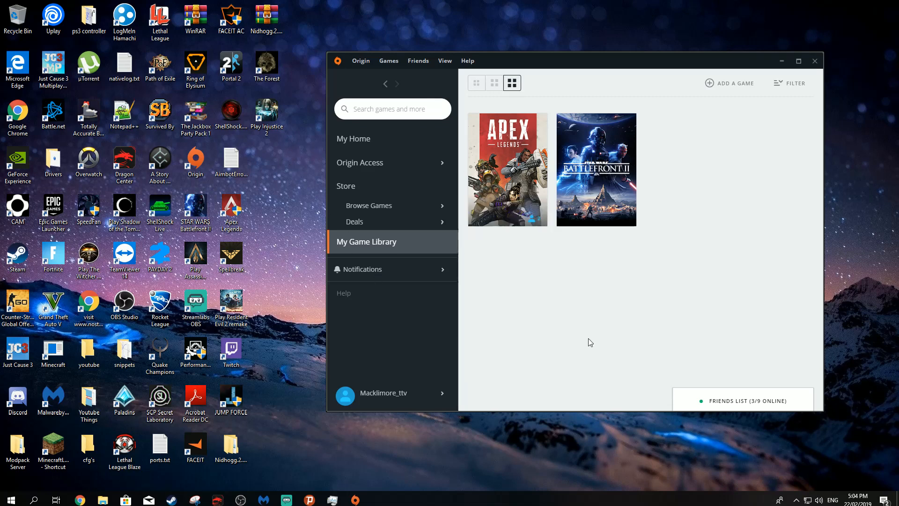